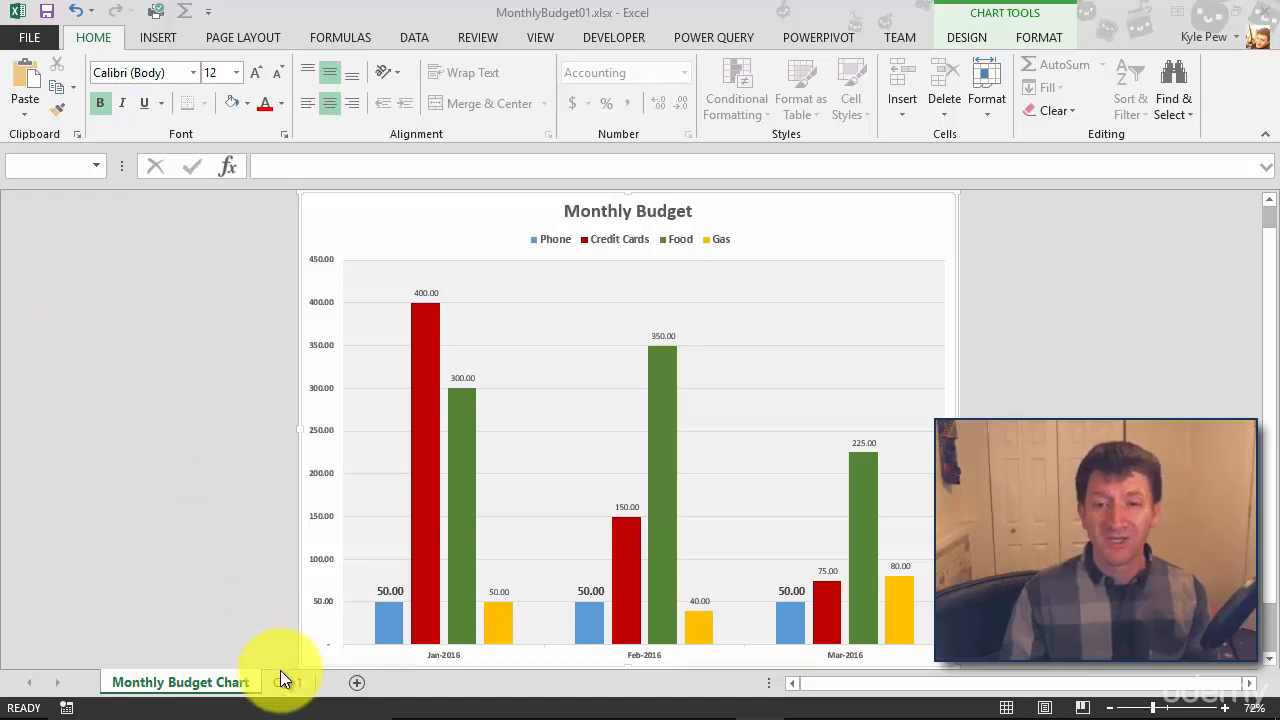
# - Show the Qtr 1 sheet scrolled to the top of the Monthly Budget table
pyautogui.click(288, 682)
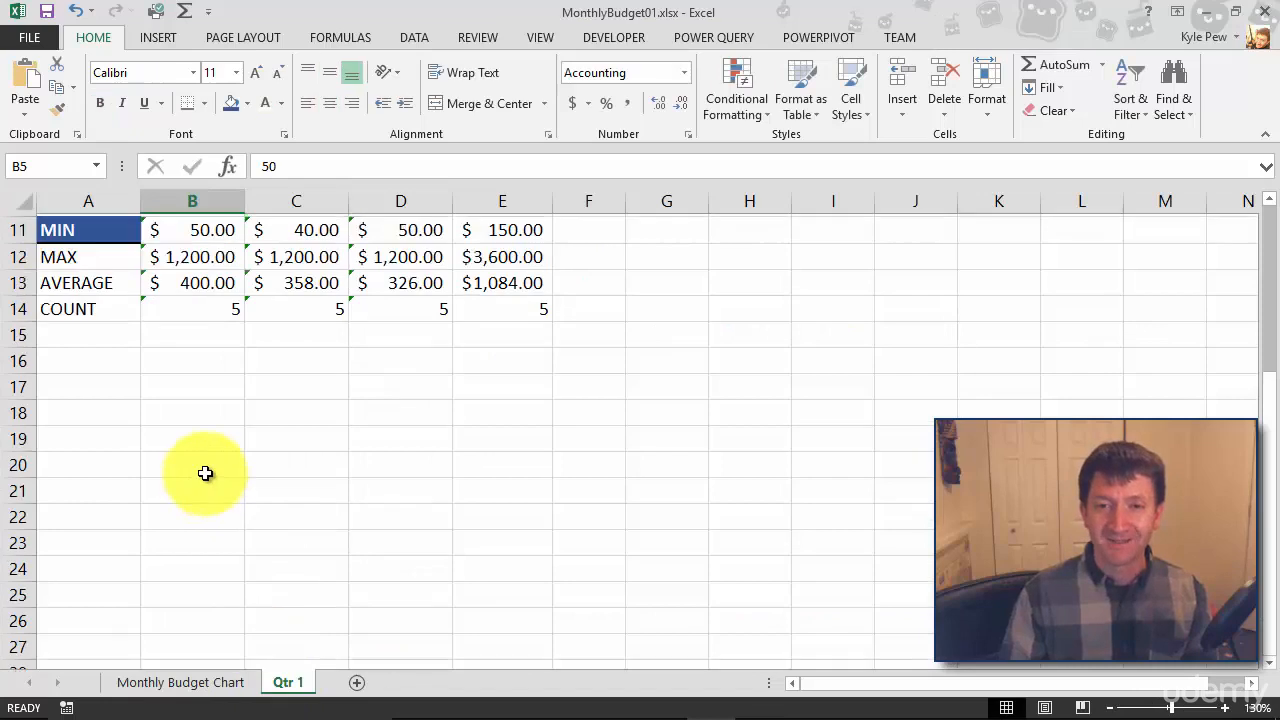
pyautogui.scroll(3)
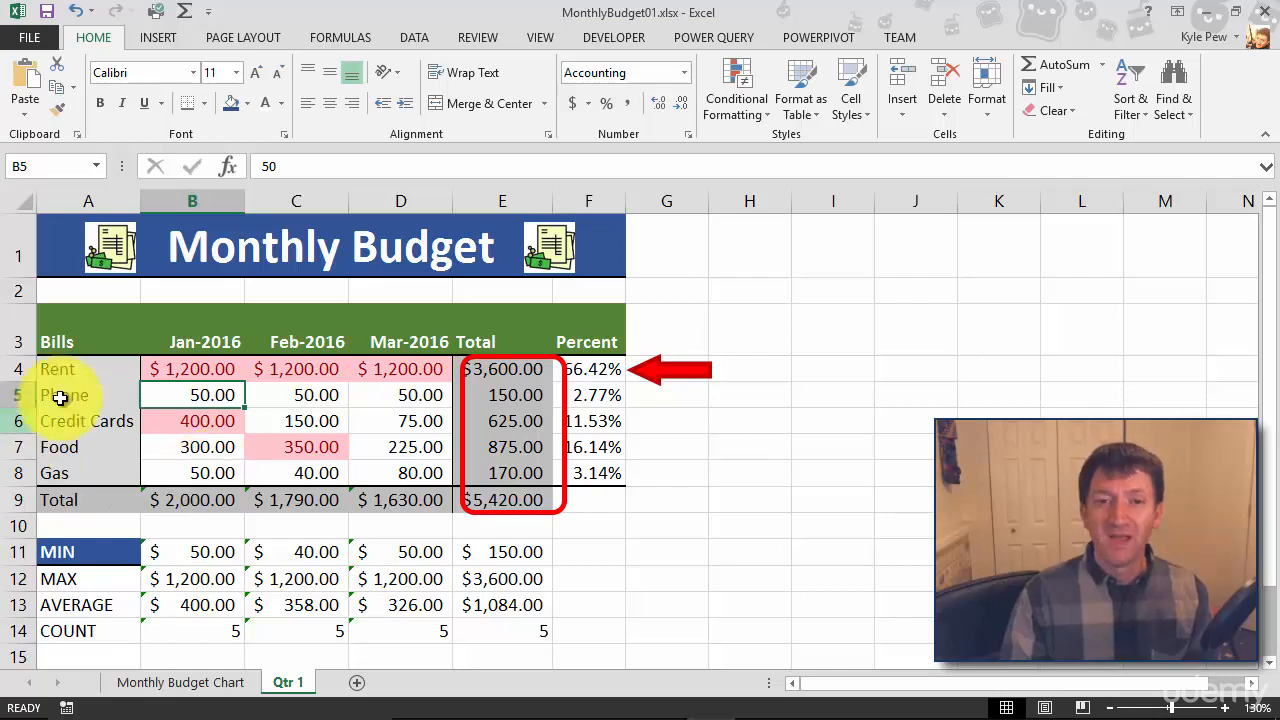
# - Insert a 2-D pie chart from the bills range A3:D8 with Jan–Mar 2016 amounts
pyautogui.click(88, 340)
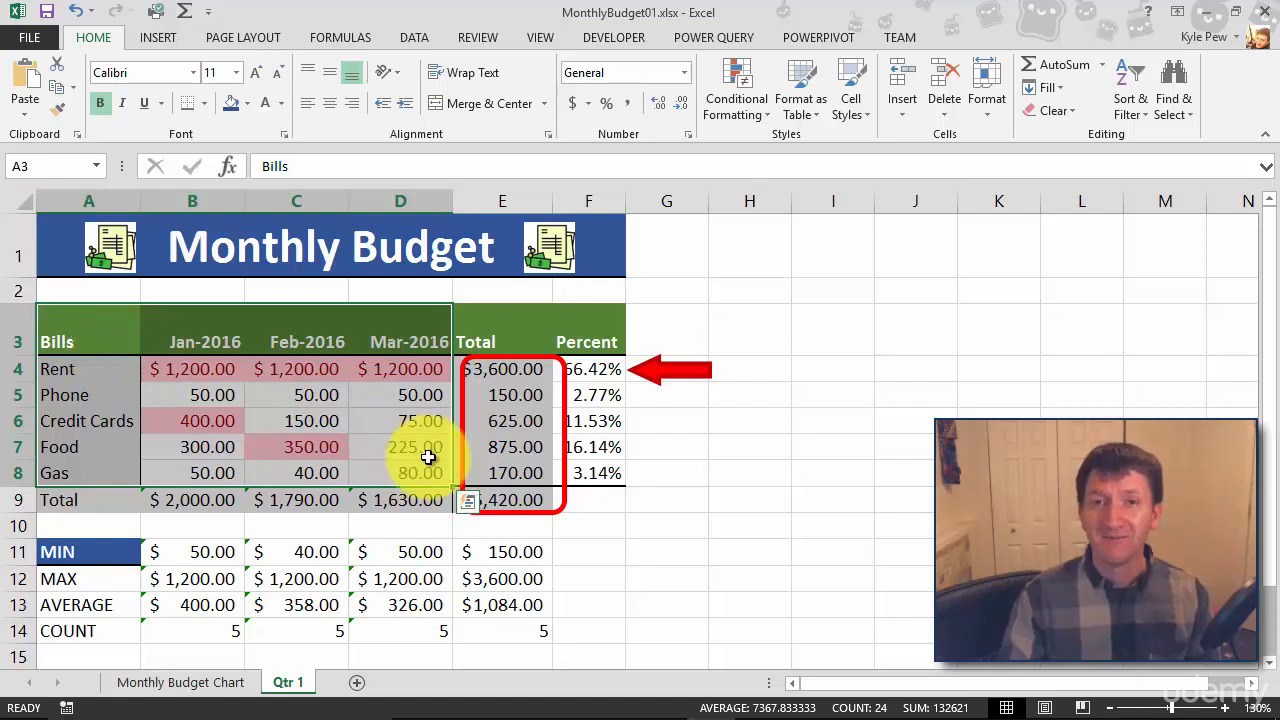
pyautogui.click(156, 36)
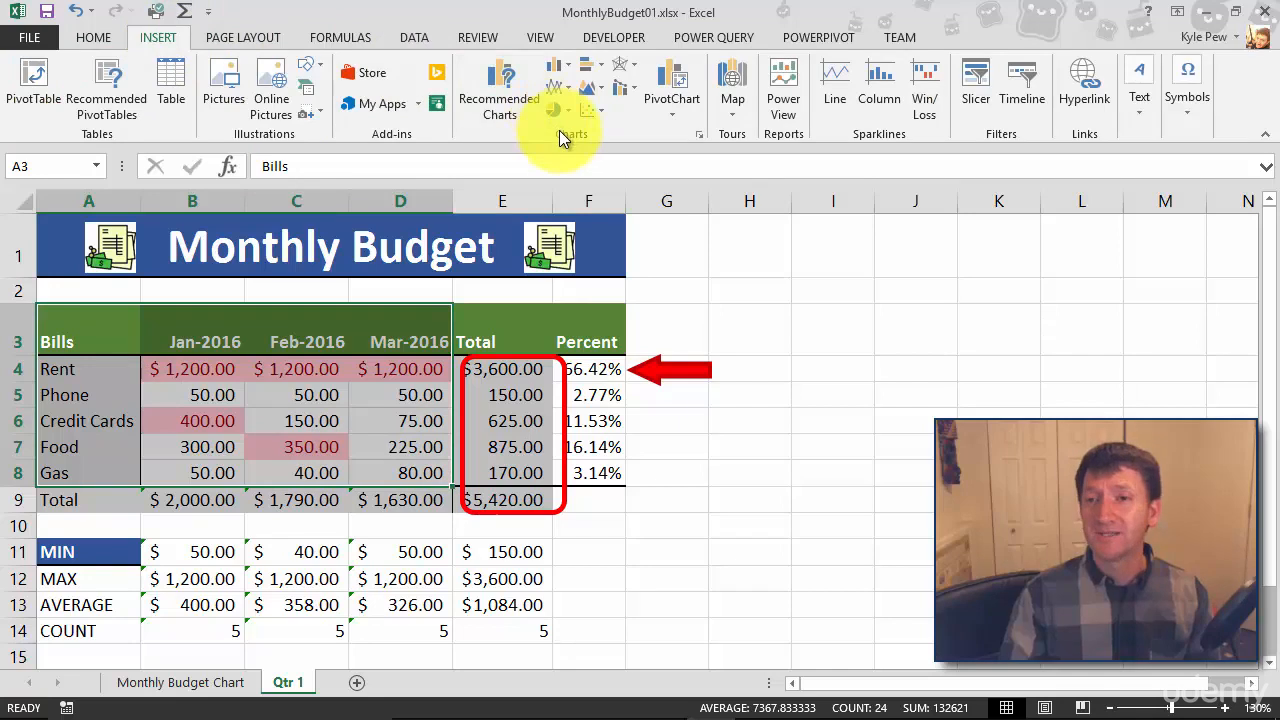
pyautogui.click(556, 86)
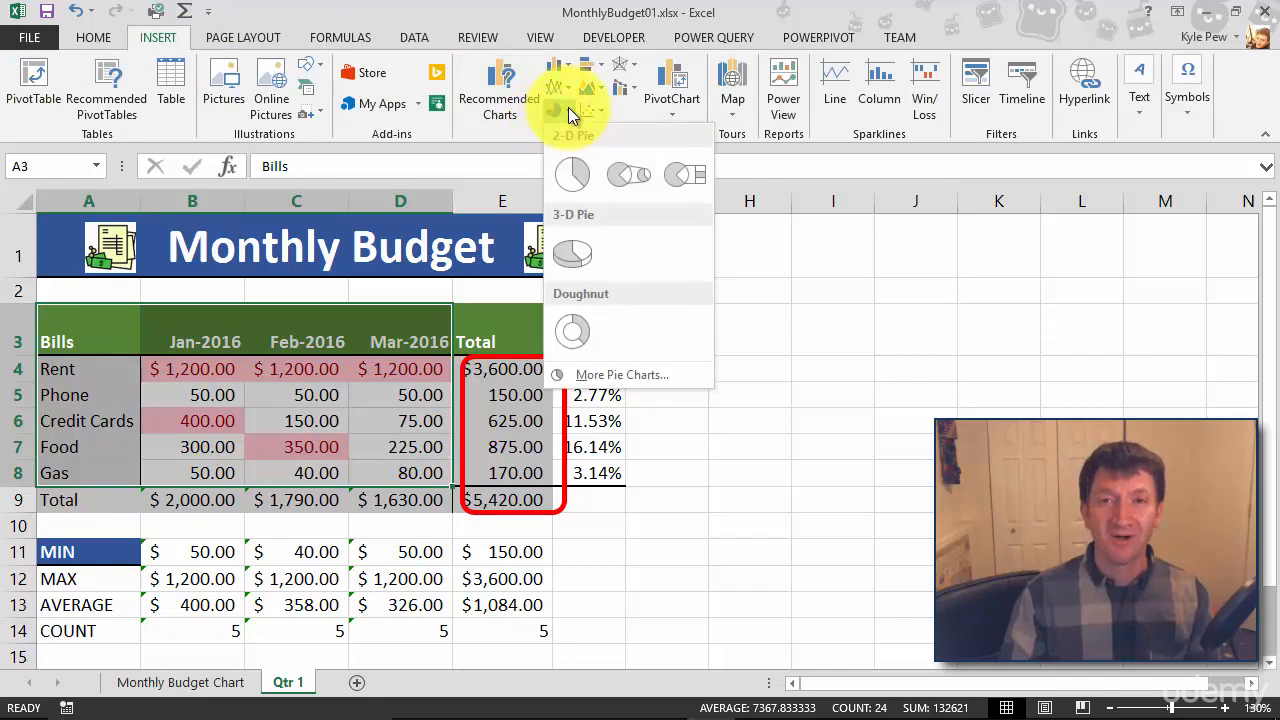
pyautogui.click(572, 172)
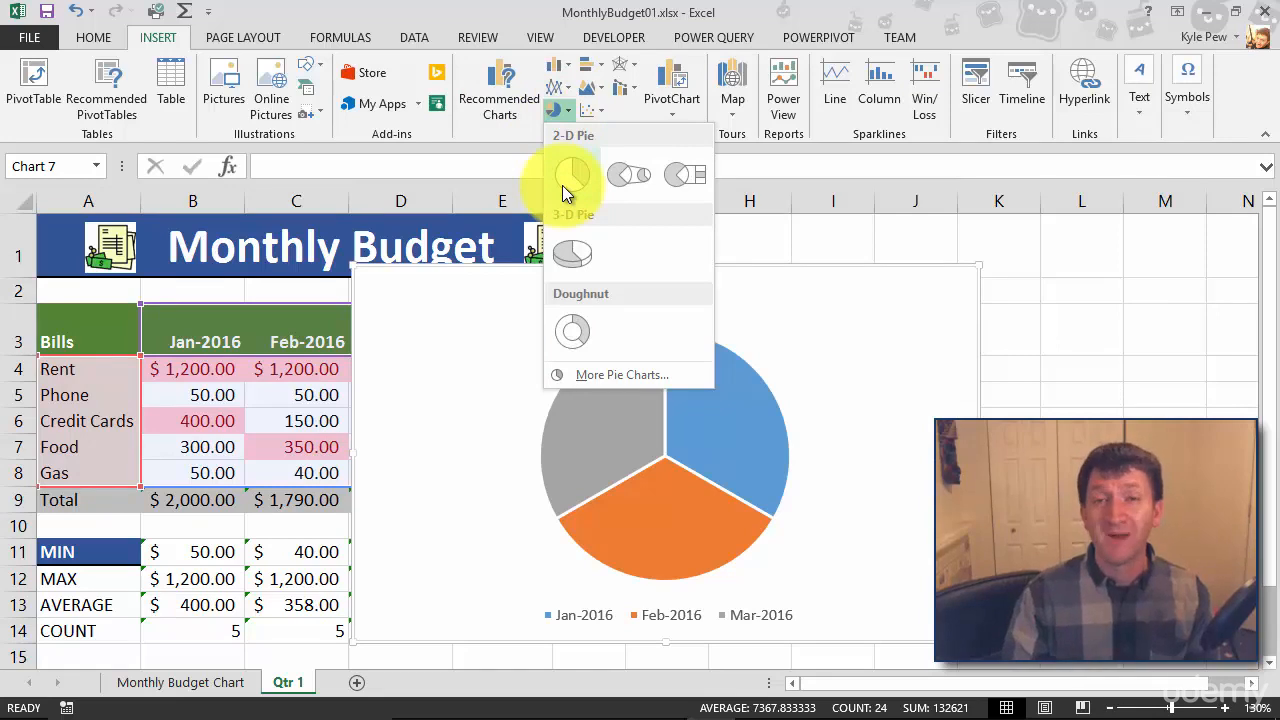
pyautogui.click(572, 176)
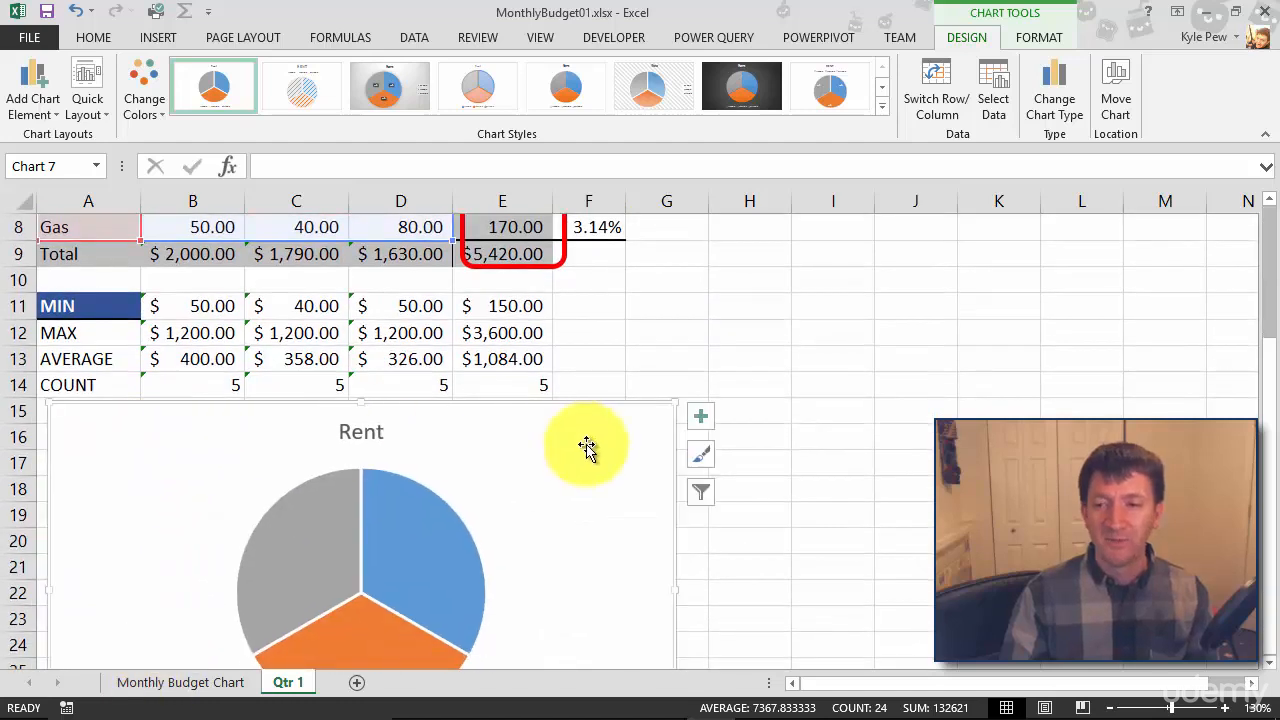
pyautogui.scroll(-3)
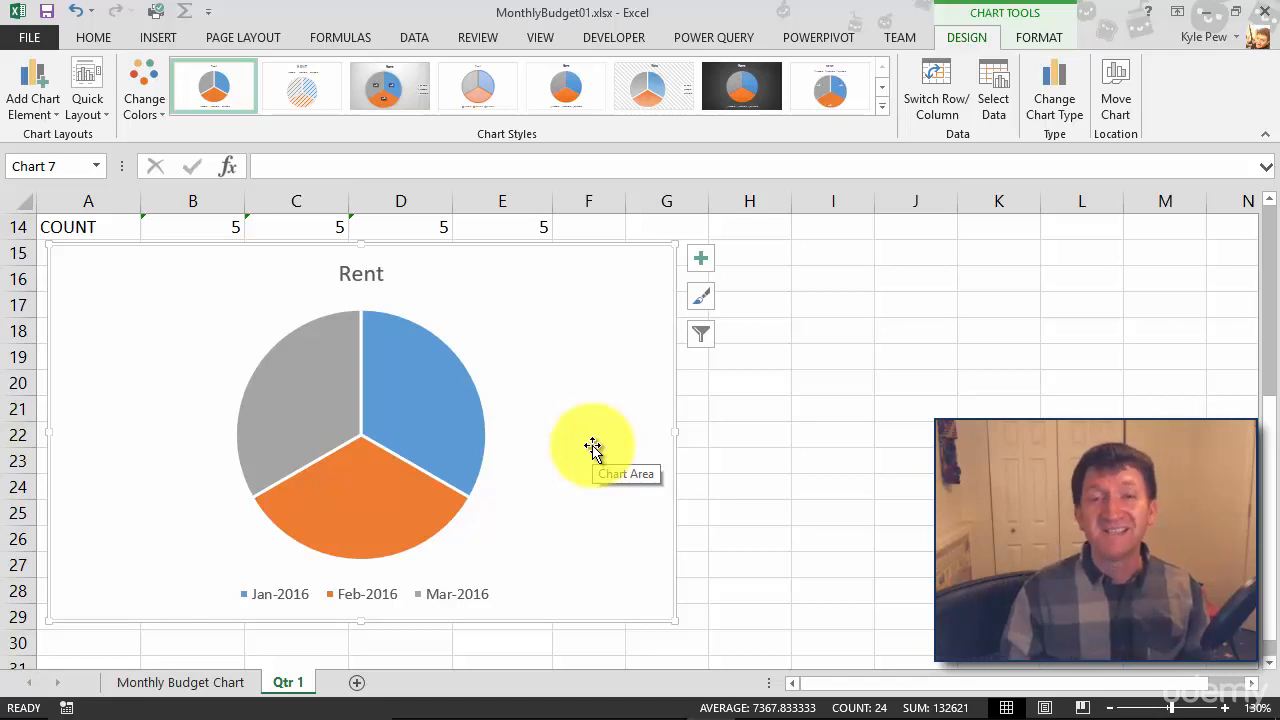
pyautogui.moveTo(528, 412)
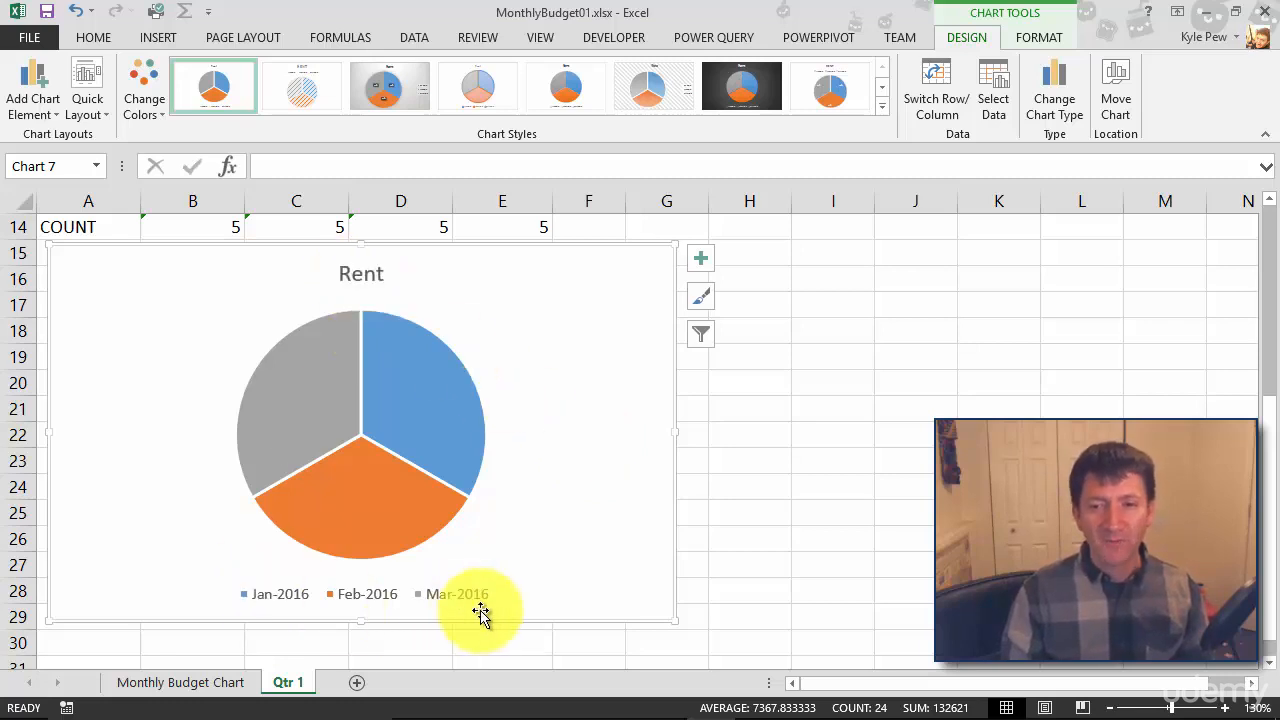
pyautogui.moveTo(348, 496)
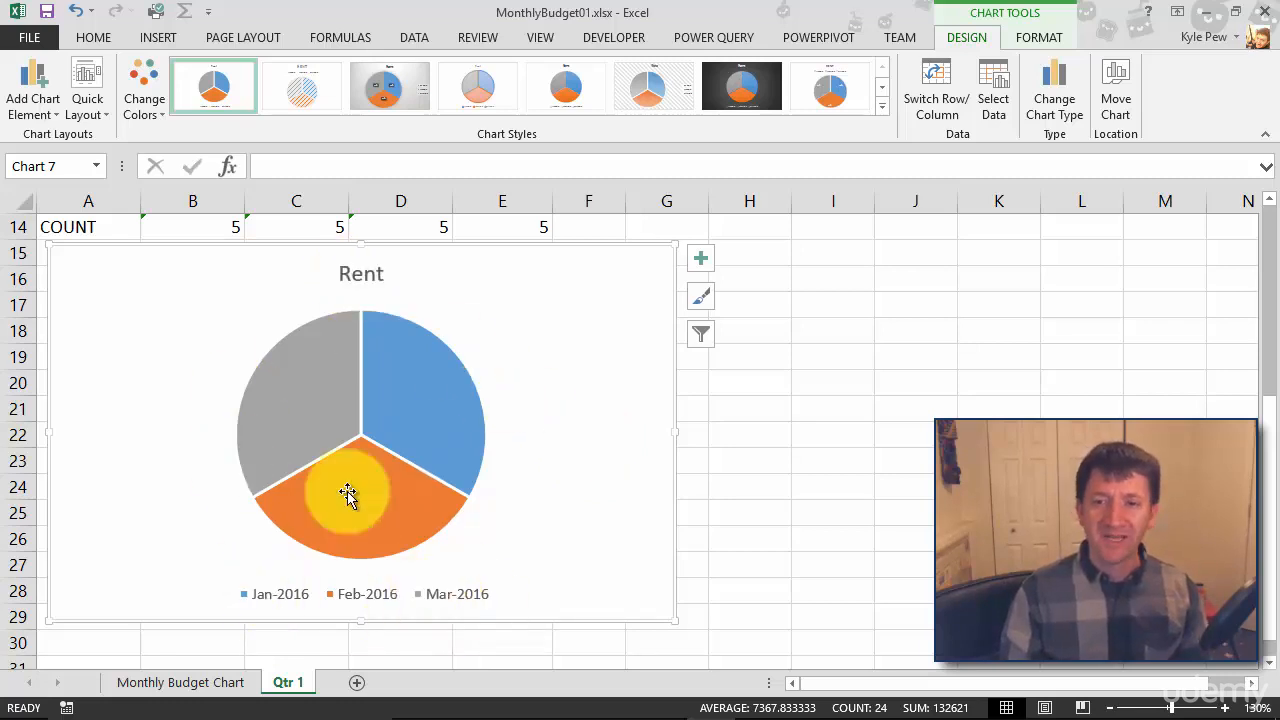
pyautogui.moveTo(388, 516)
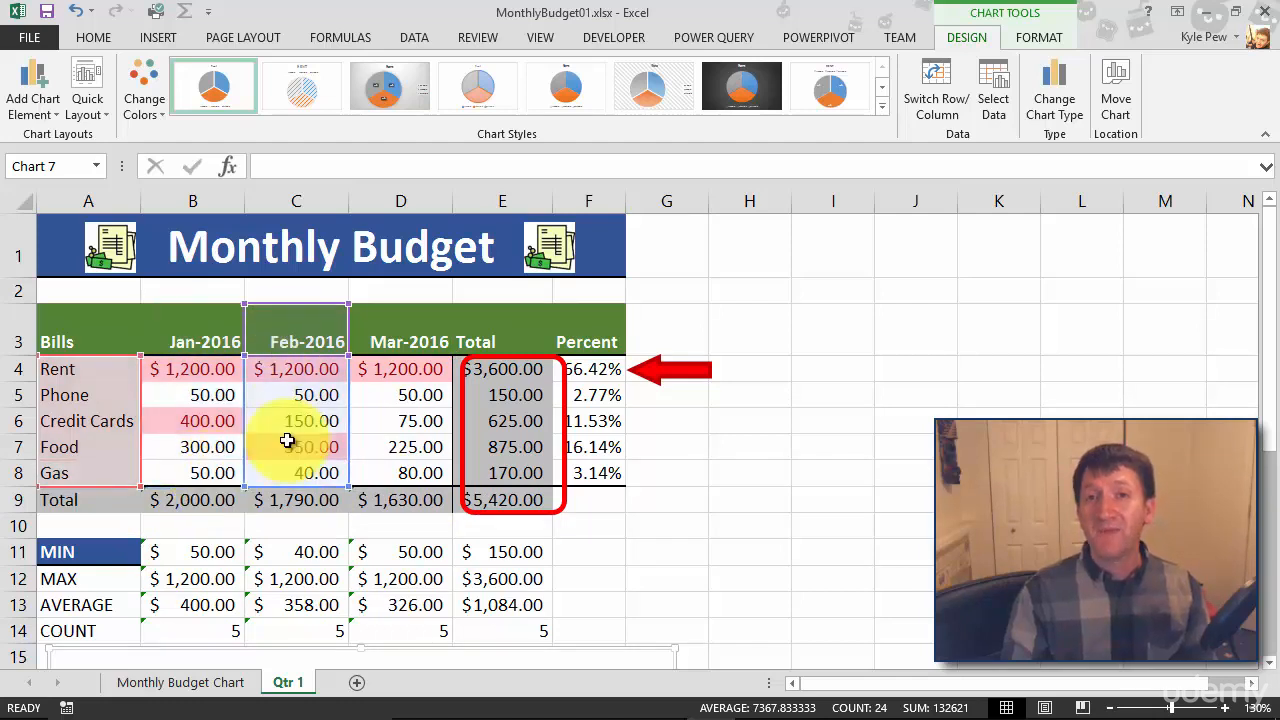
# - Scroll down to view the chart's data range in the budget table
pyautogui.scroll(-3)
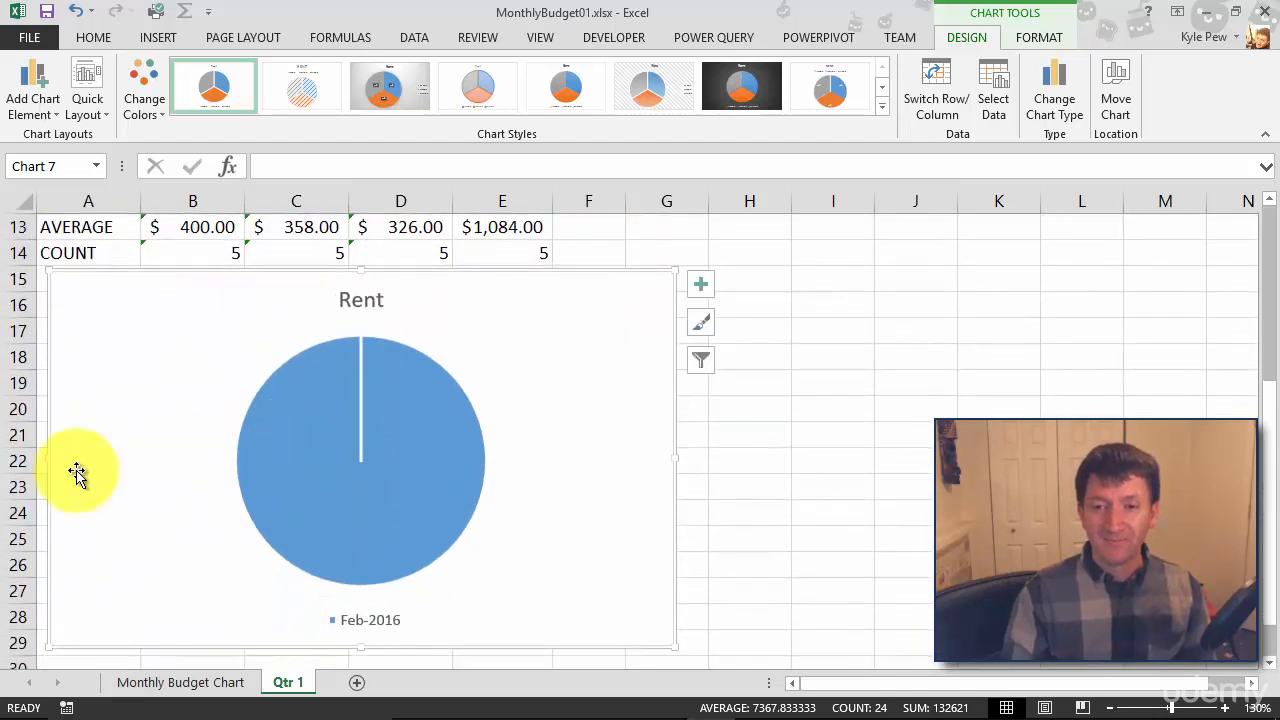
pyautogui.moveTo(258, 442)
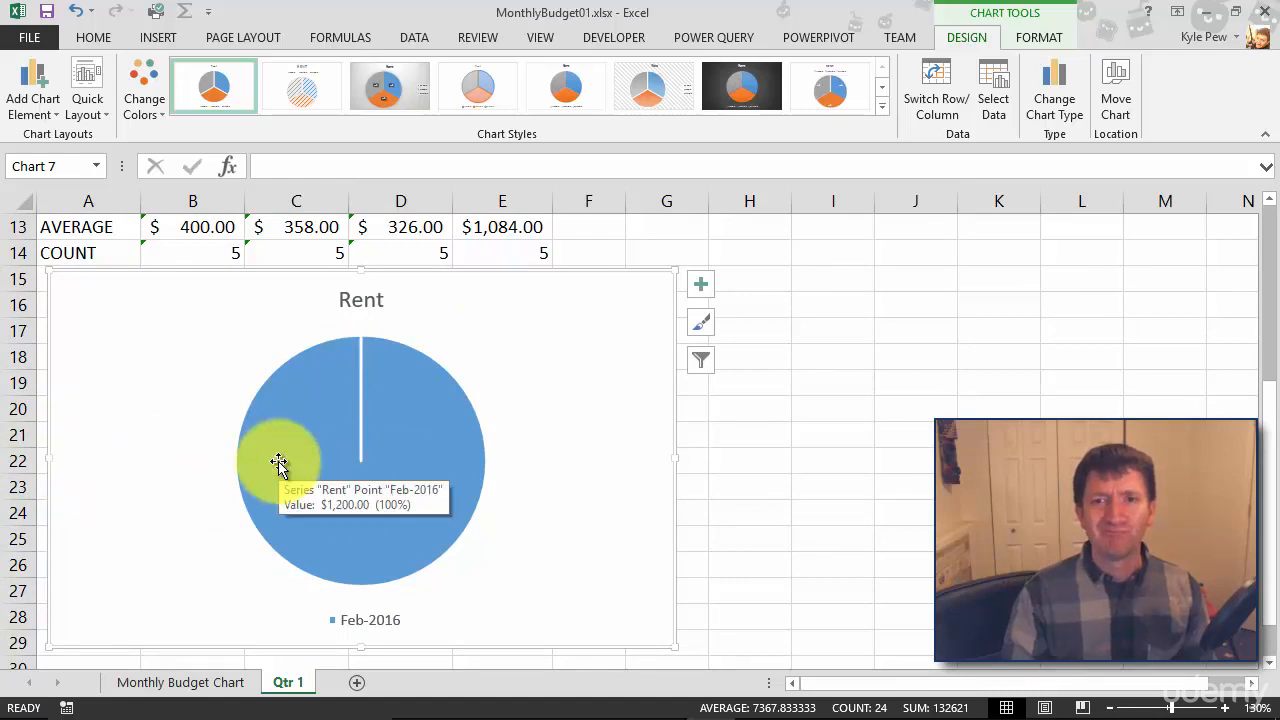
pyautogui.moveTo(384, 412)
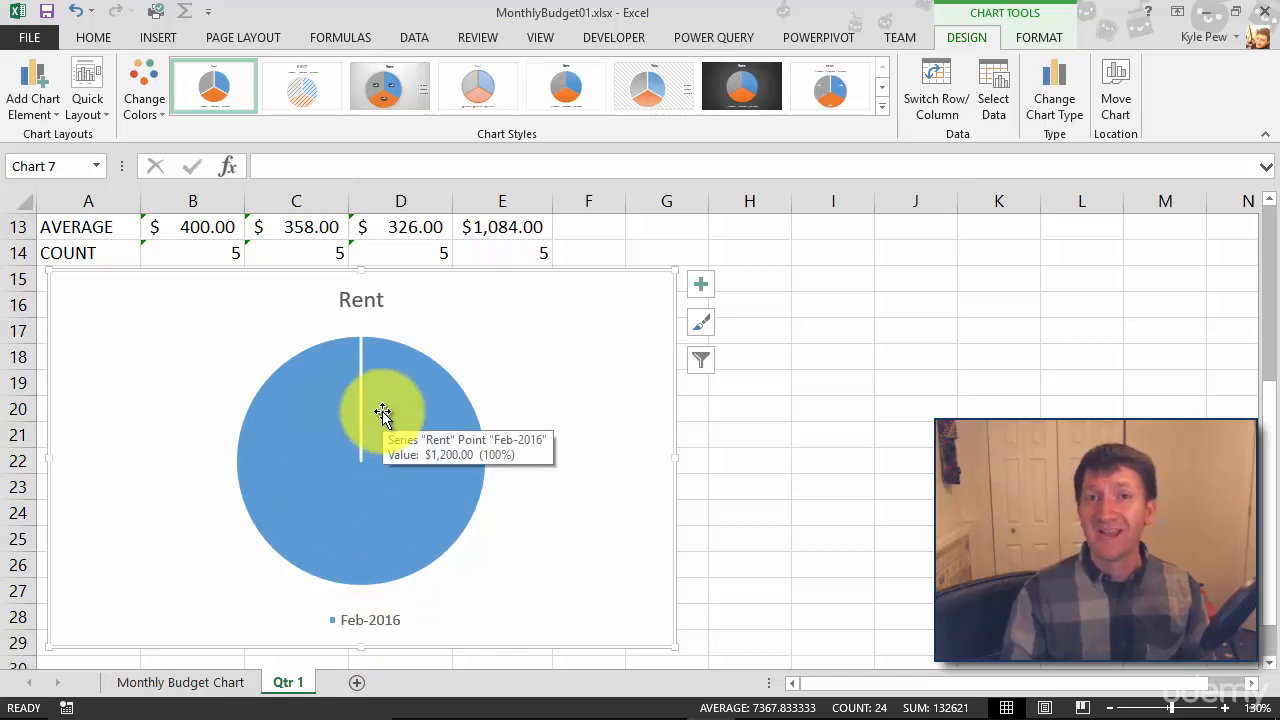
pyautogui.moveTo(612, 298)
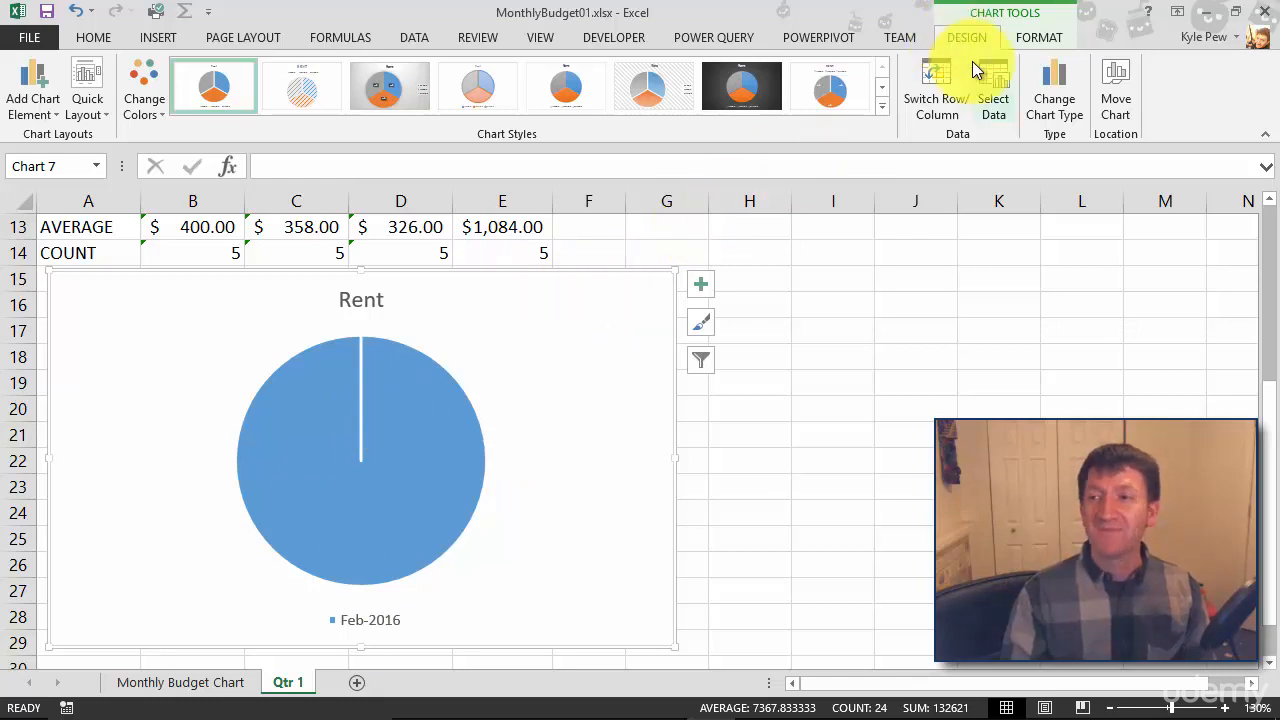
pyautogui.moveTo(936, 90)
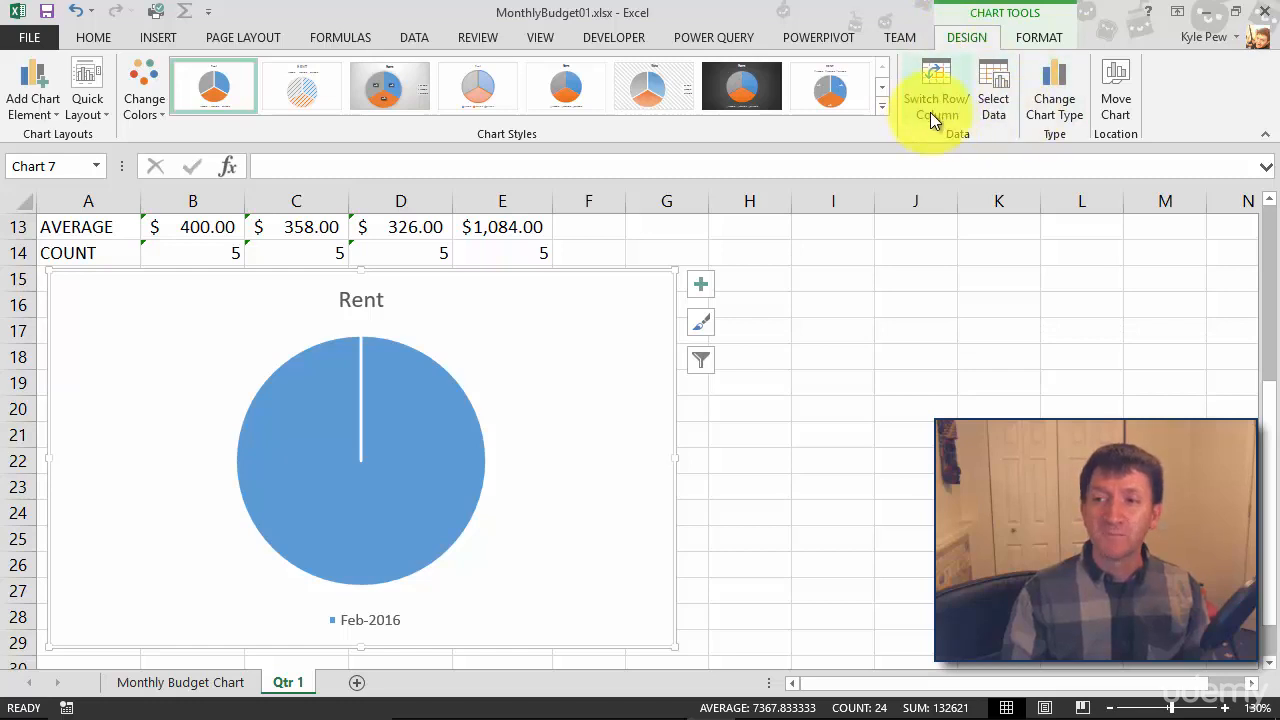
pyautogui.moveTo(936, 98)
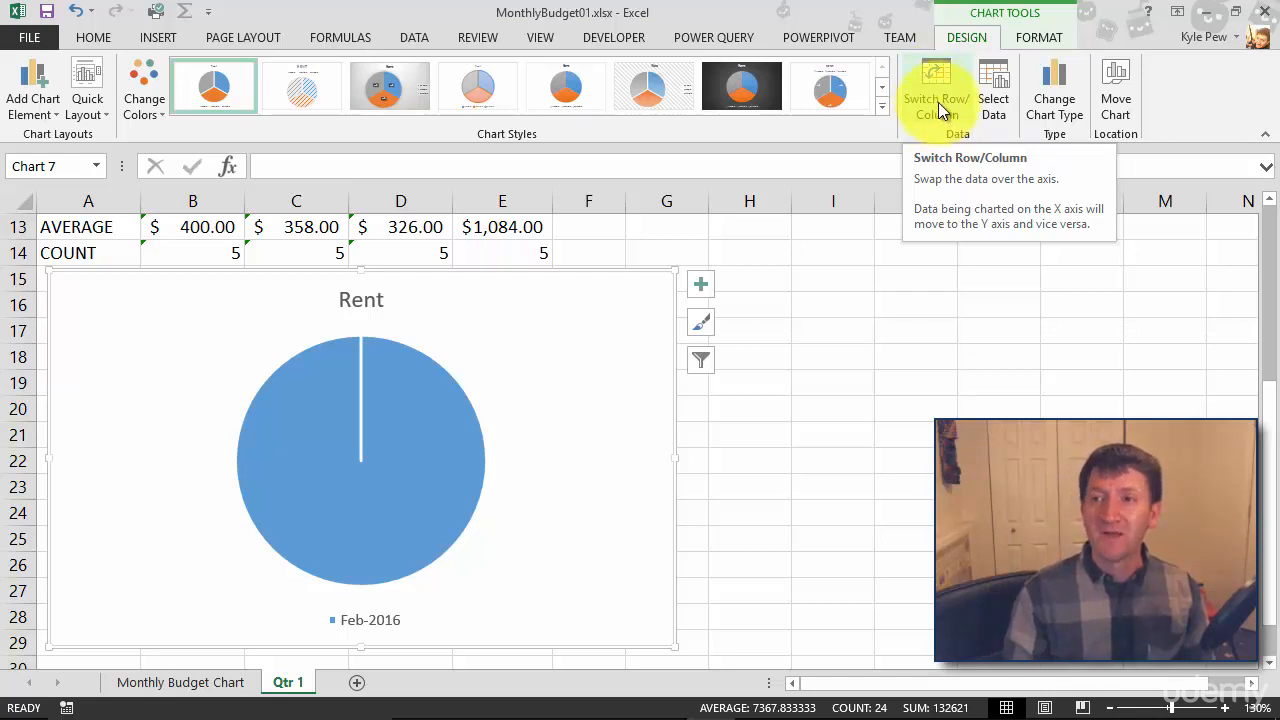
# - Switch Row/Column so the pie slices represent the bill categories
pyautogui.click(936, 90)
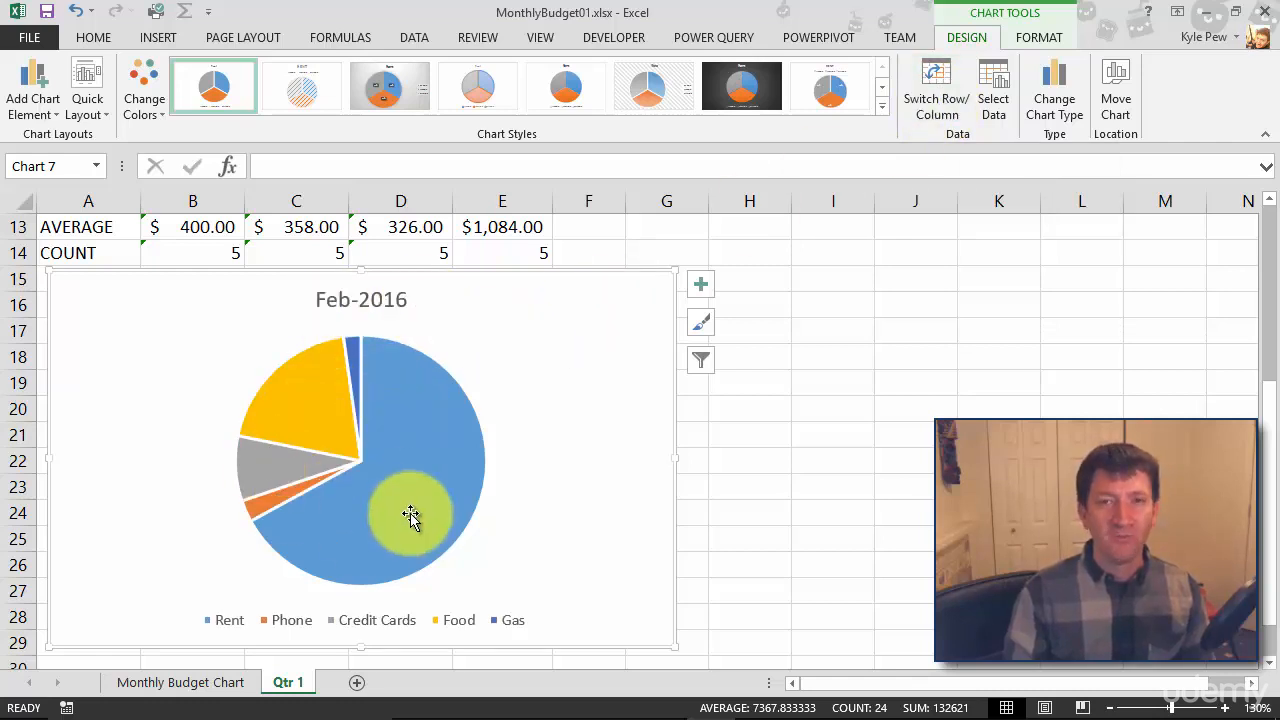
pyautogui.moveTo(412, 516)
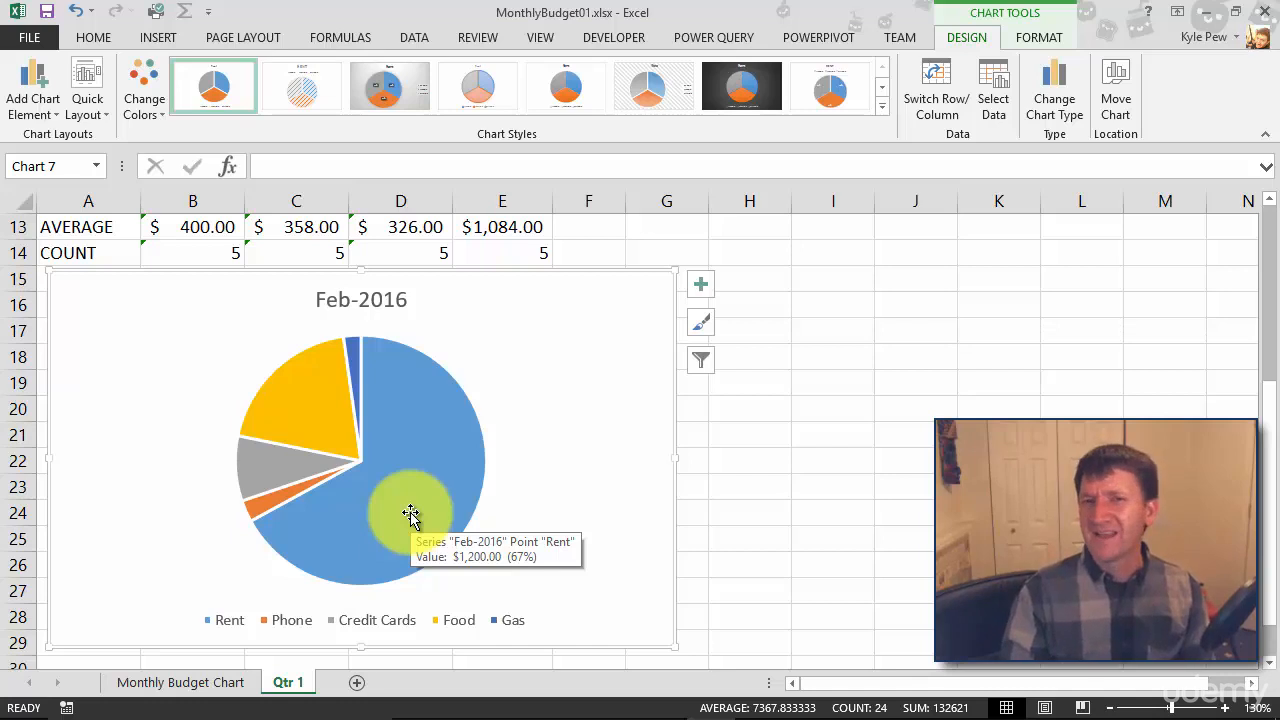
pyautogui.scroll(3)
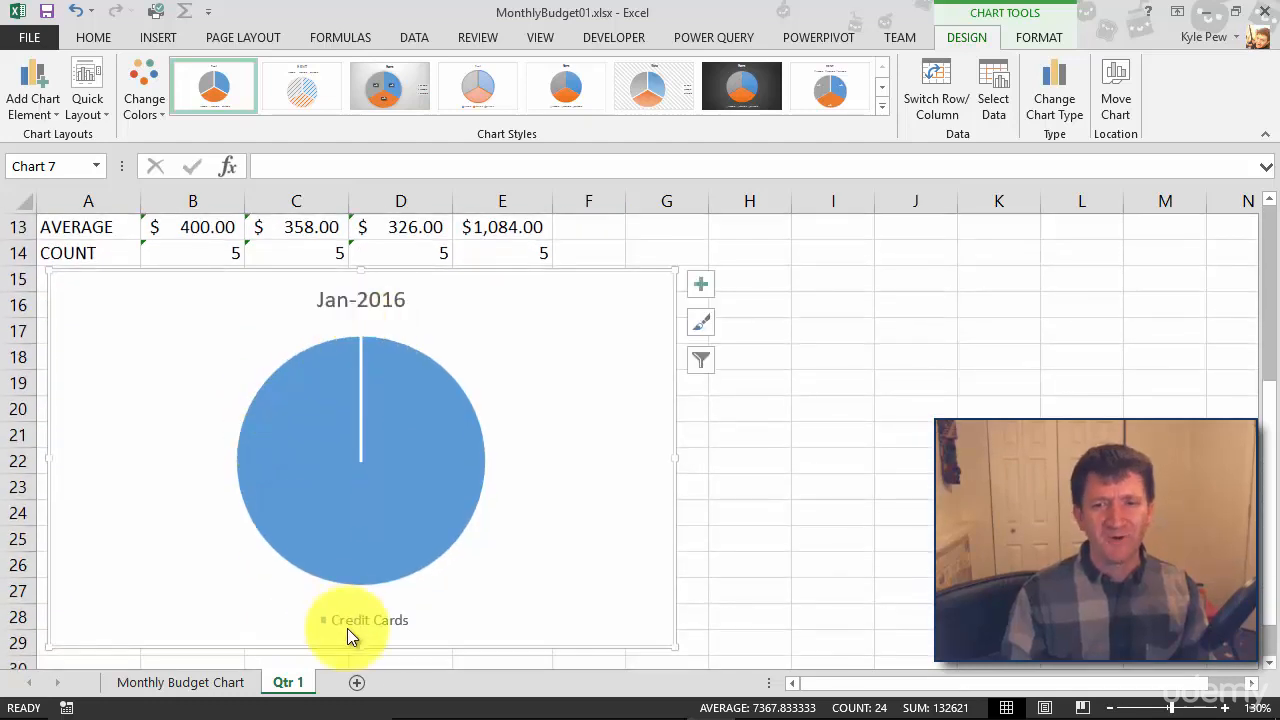
pyautogui.moveTo(360, 620)
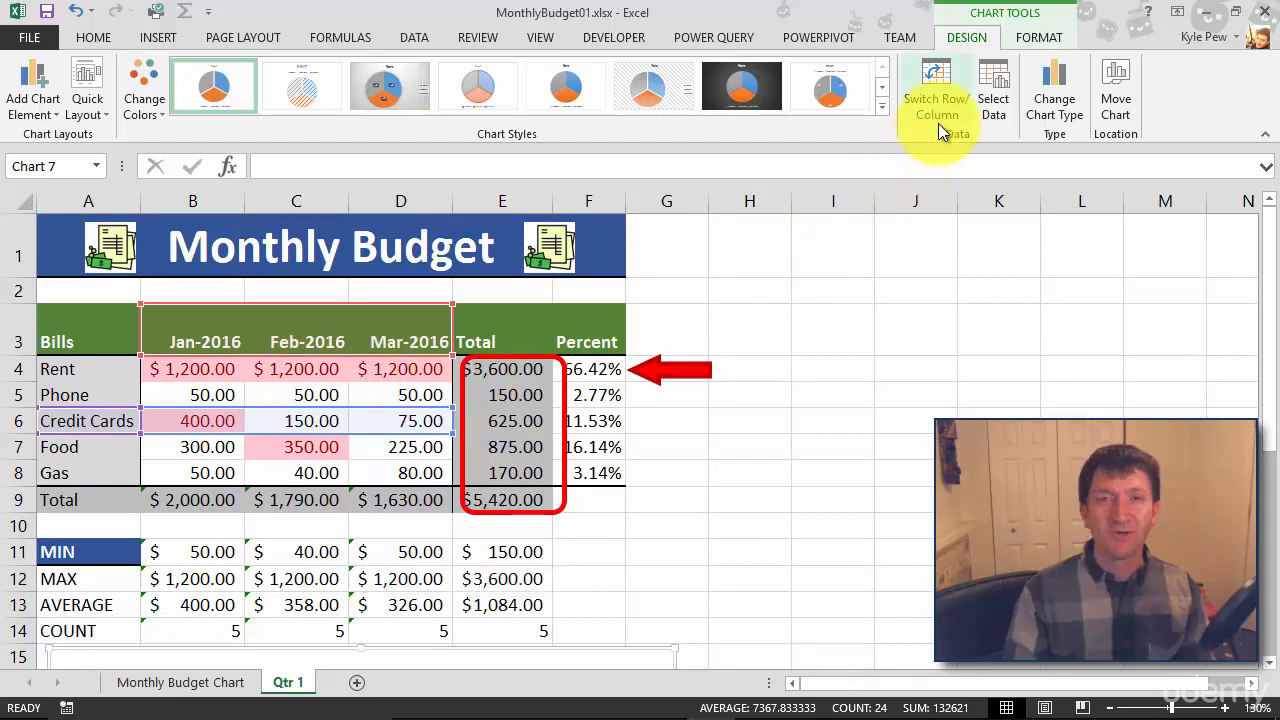
pyautogui.moveTo(936, 98)
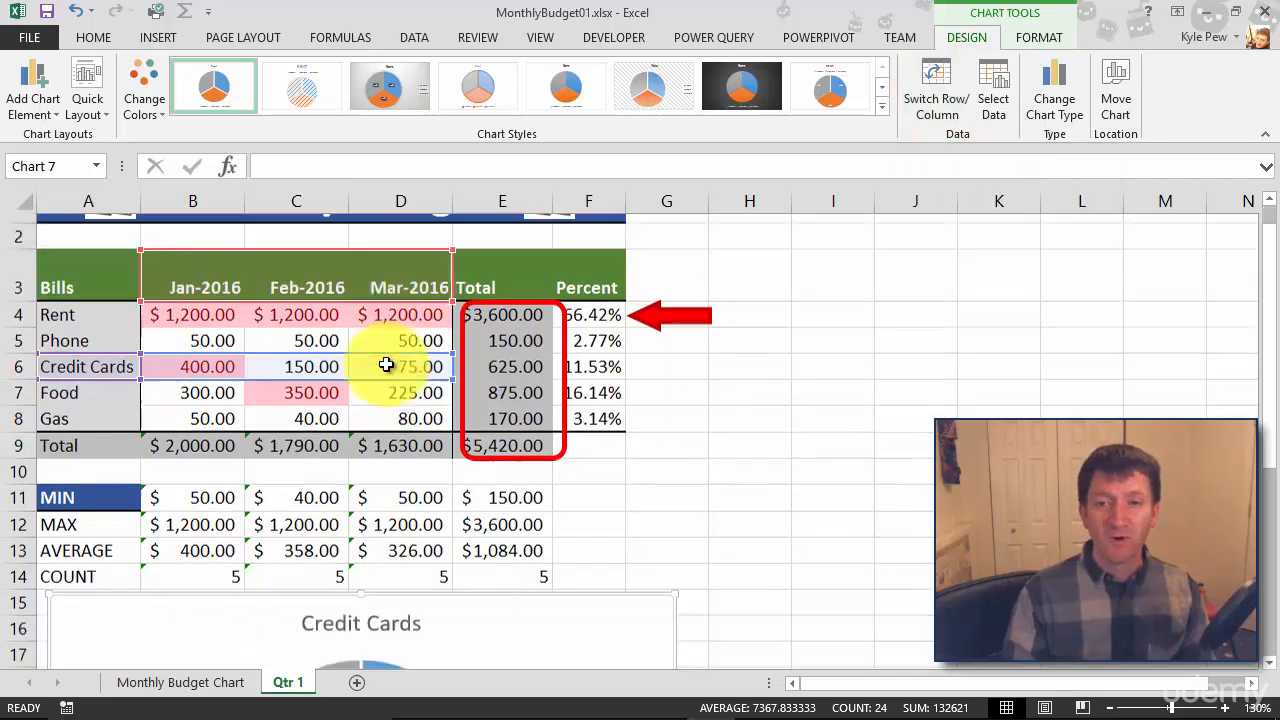
# - Scroll down to view the Credit Cards pie split by month
pyautogui.scroll(-3)
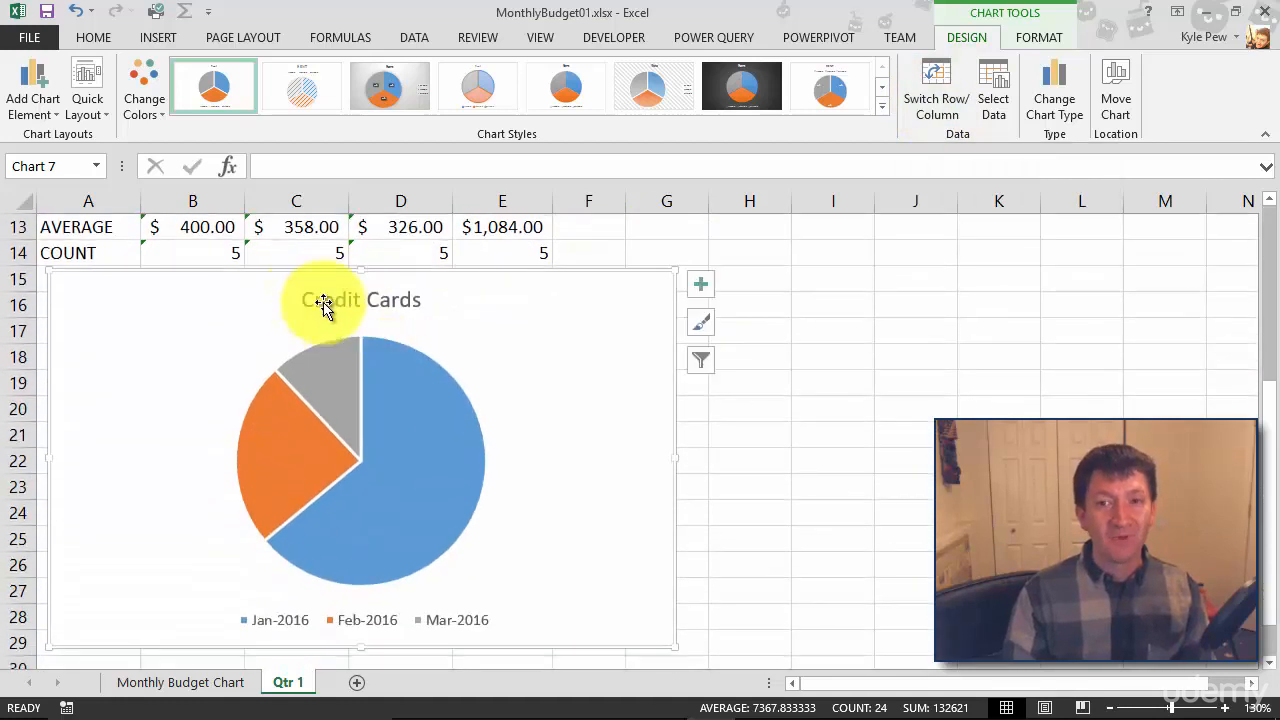
pyautogui.moveTo(372, 544)
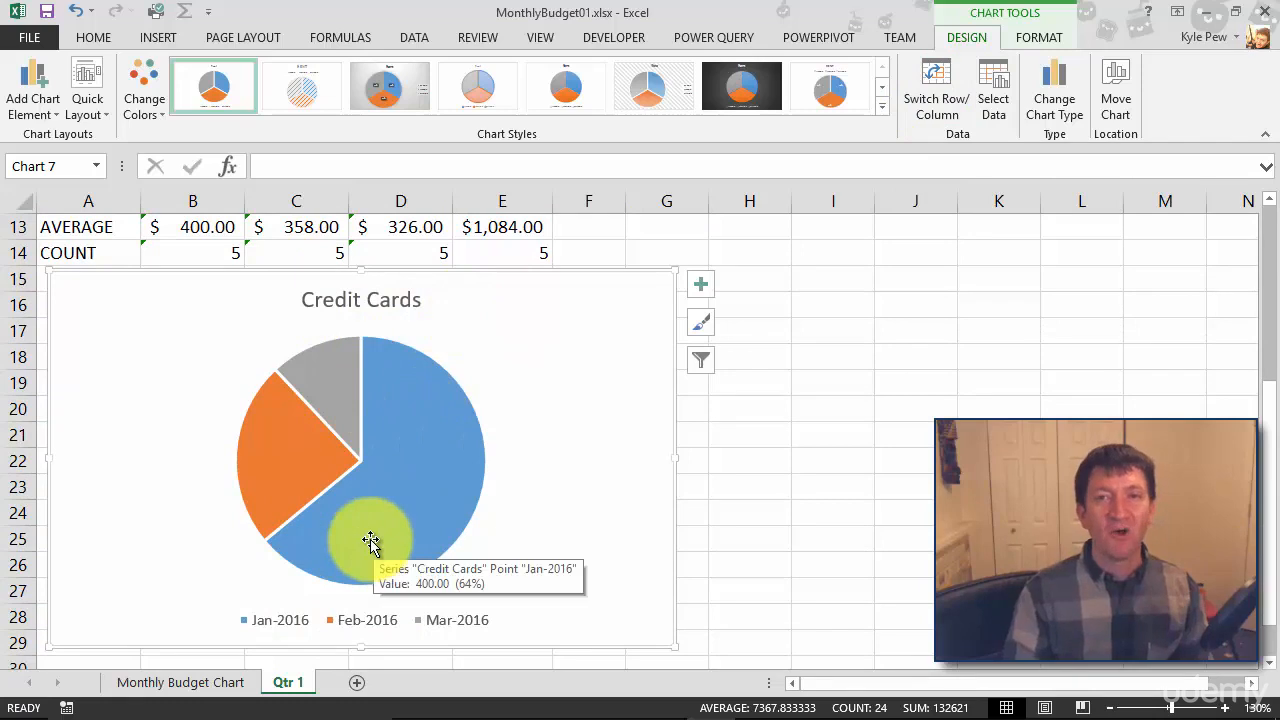